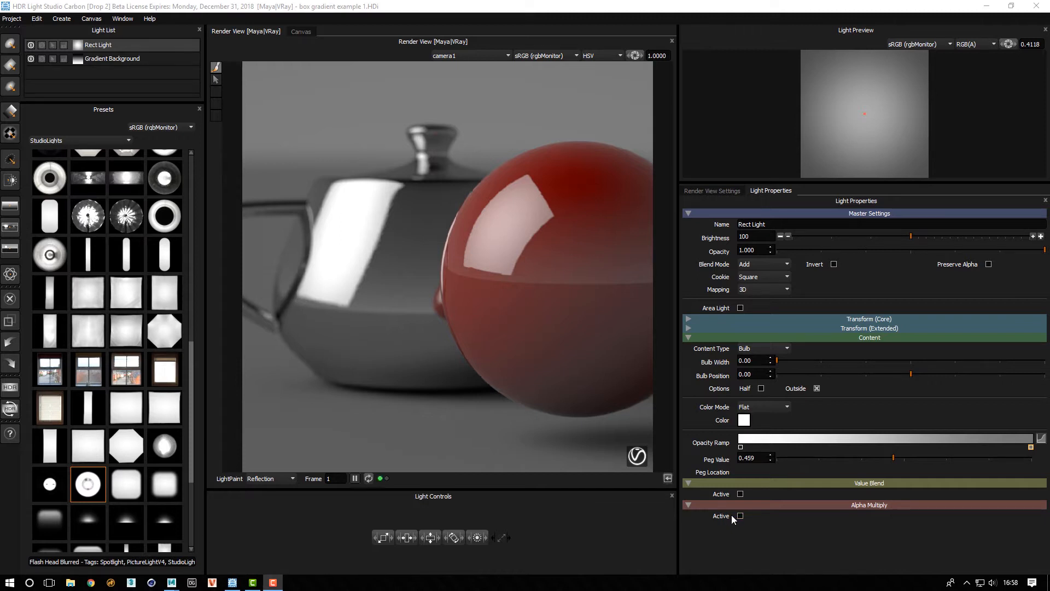
Step: Enable Alpha Multiply on the Rect Light and shape soft horizontal and vertical edge falloff on its ramps
left_click(739, 517)
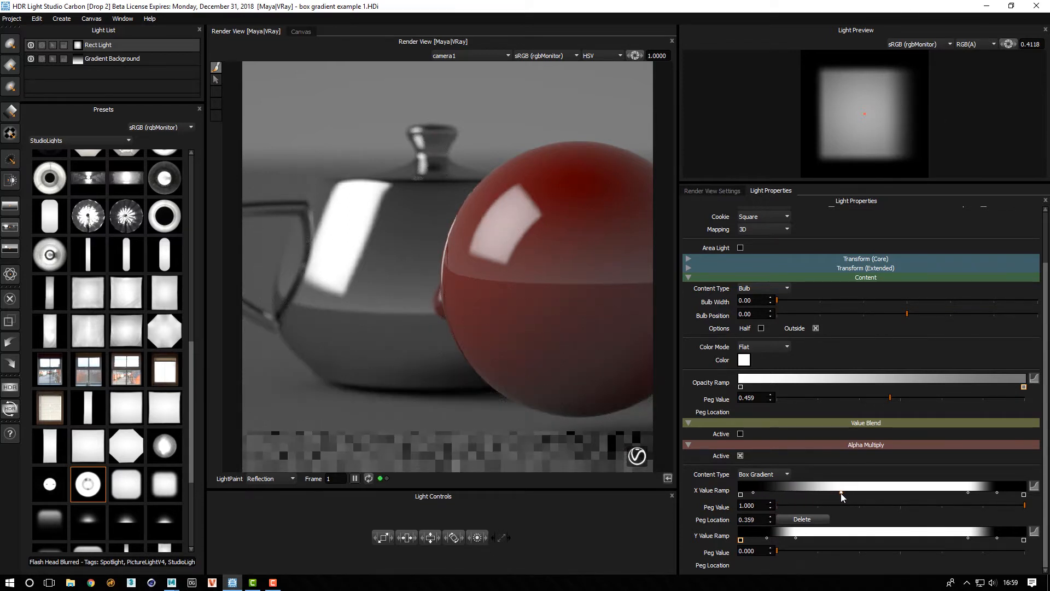
left_click_drag(842, 494, 846, 494)
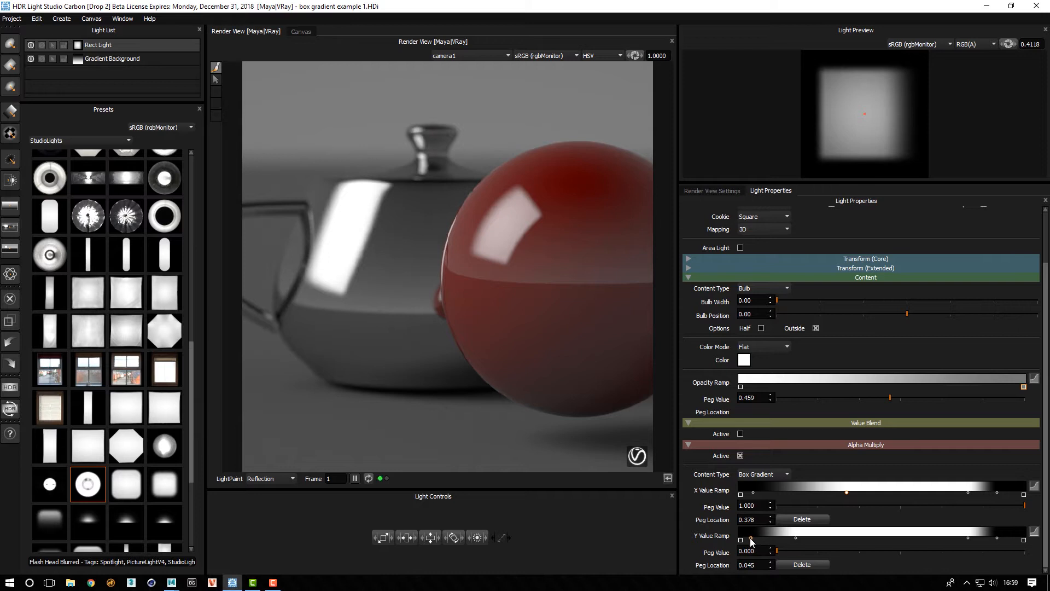
left_click_drag(777, 538, 823, 538)
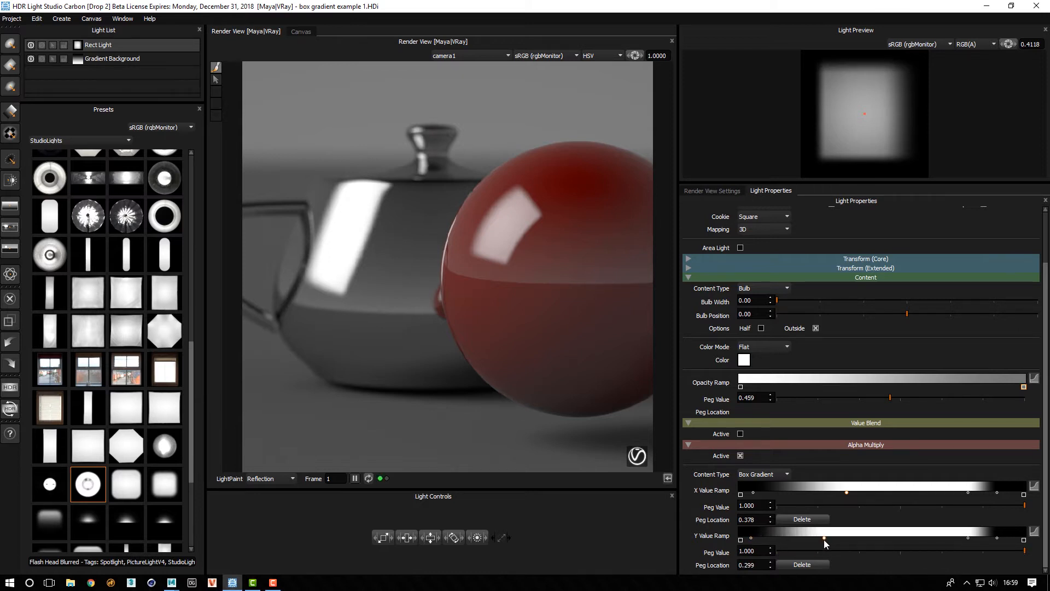
left_click_drag(823, 538, 938, 538)
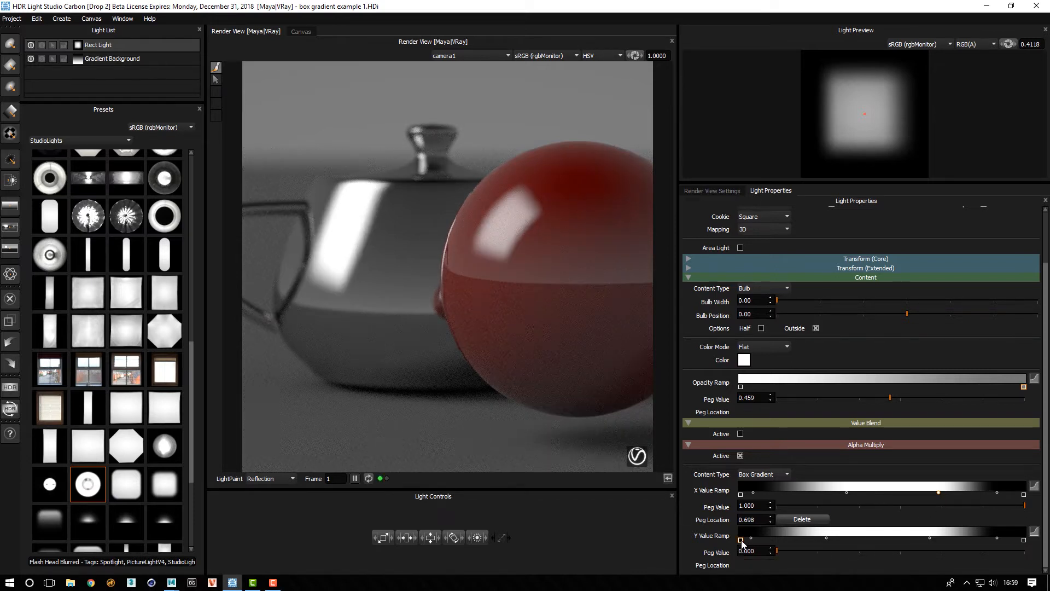
Step: Flatten the Y ramp to full white and move the X ramp pegs inward for soft left and right edges
left_click_drag(741, 540, 747, 540)
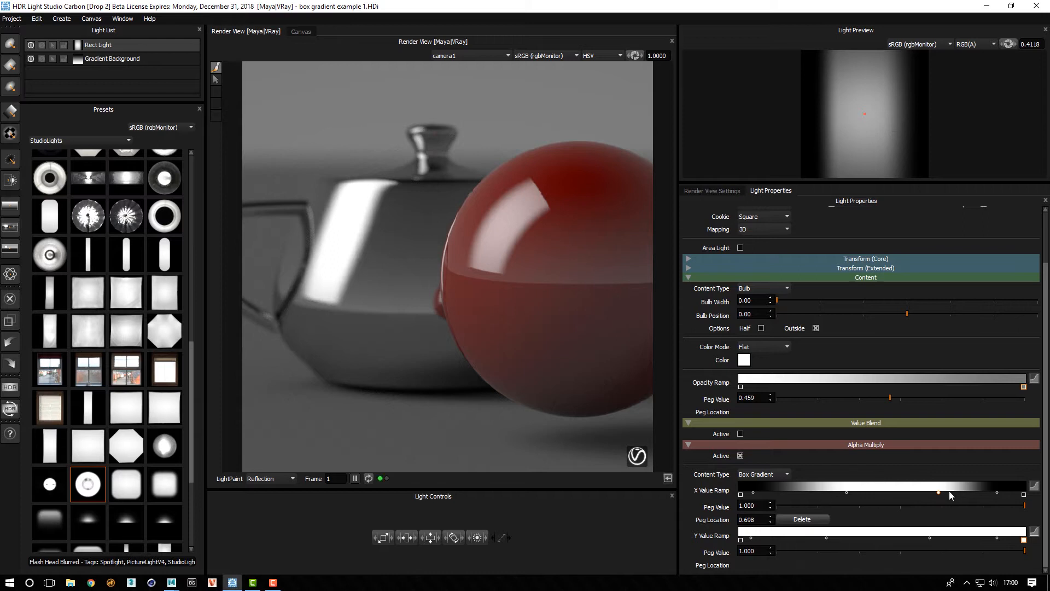
left_click_drag(938, 494, 911, 493)
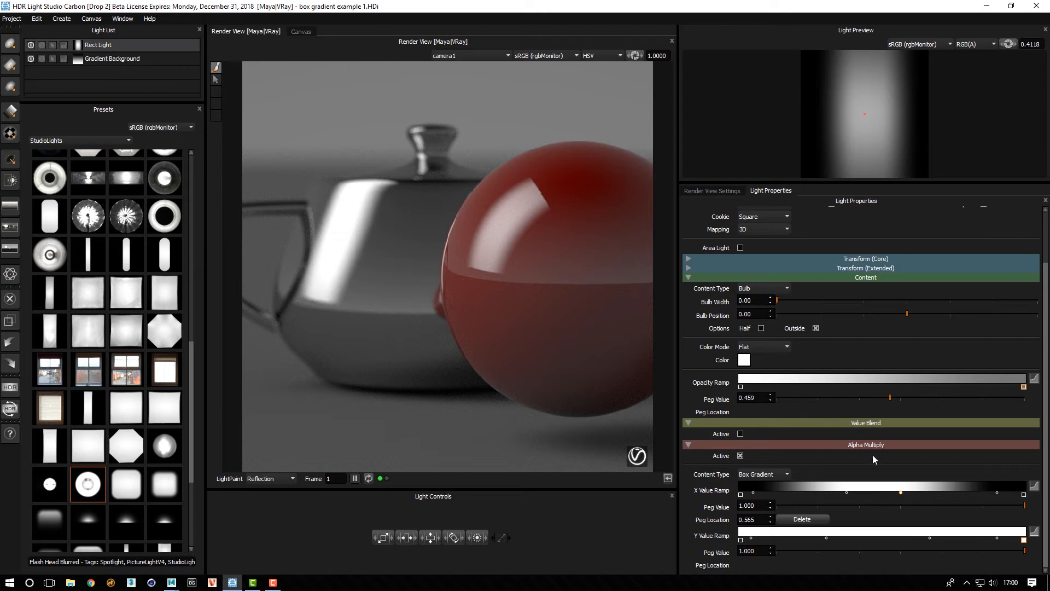
left_click_drag(899, 492, 877, 495)
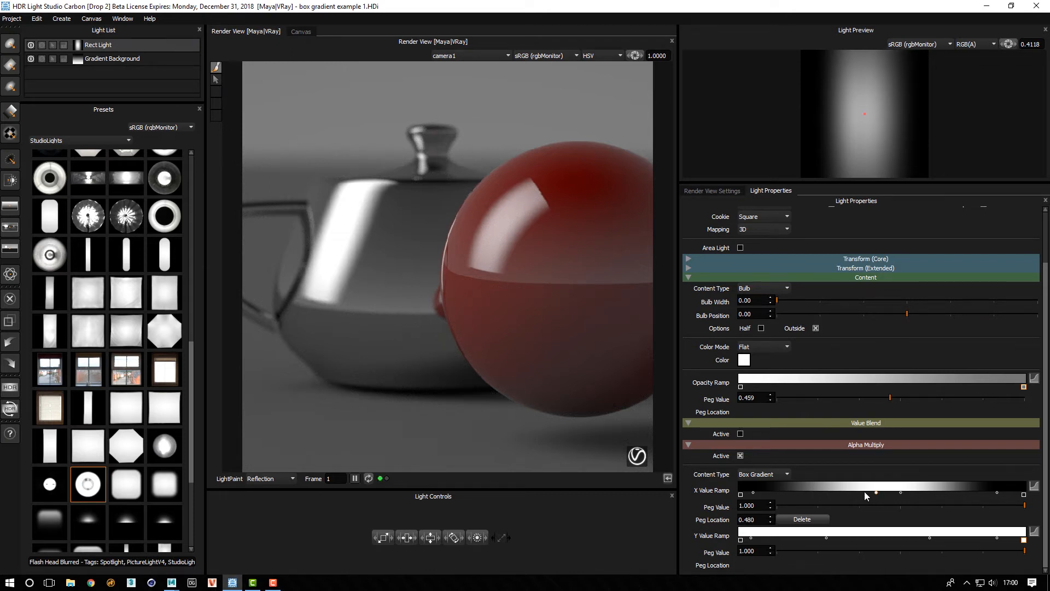
left_click_drag(875, 494, 752, 493)
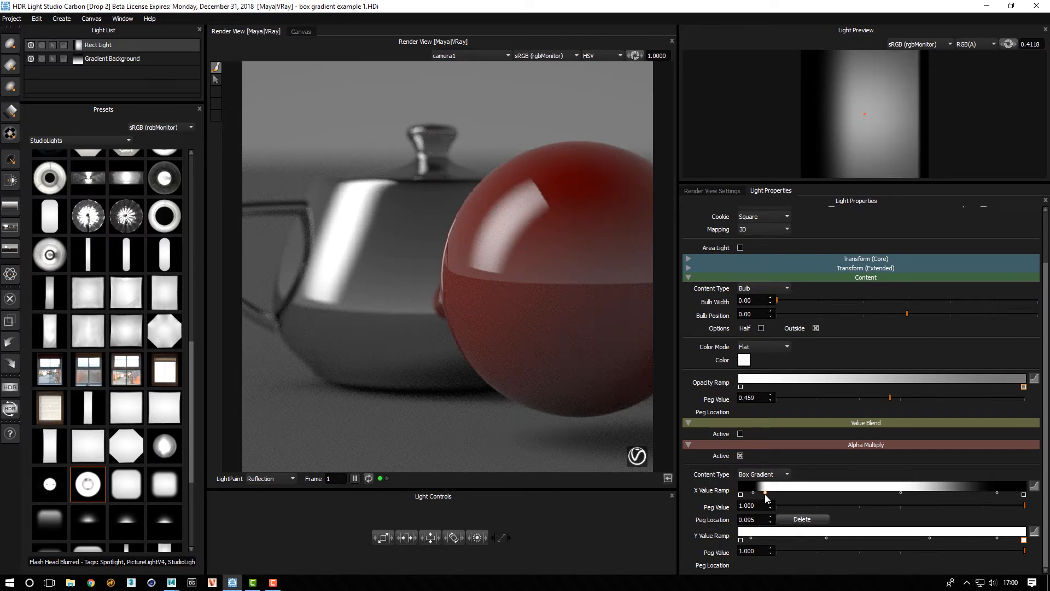
left_click_drag(766, 494, 776, 494)
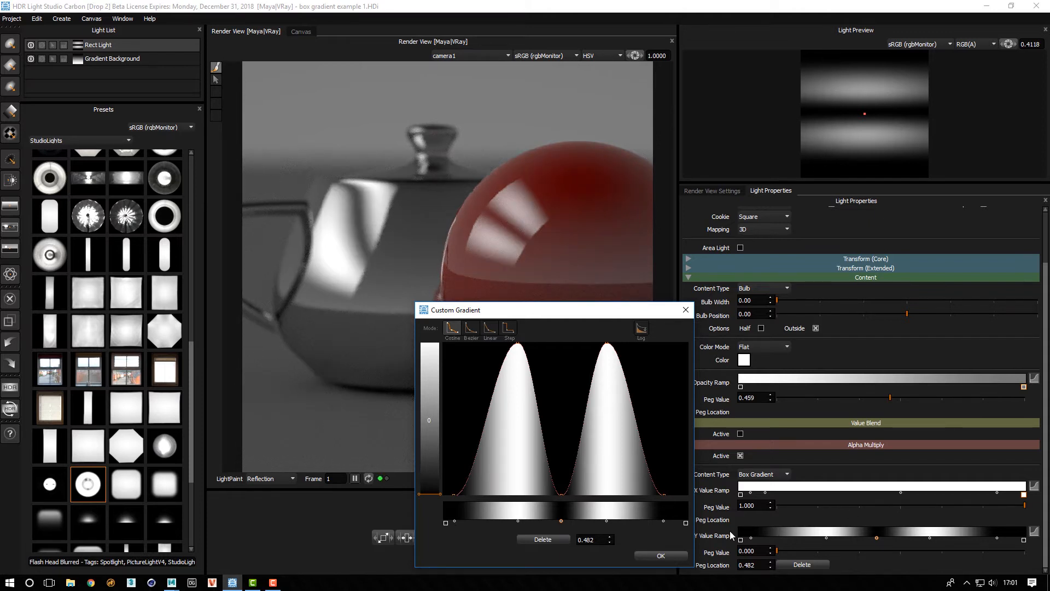
Step: Confirm the two-band custom gradient on the Y Value Ramp
left_click(661, 556)
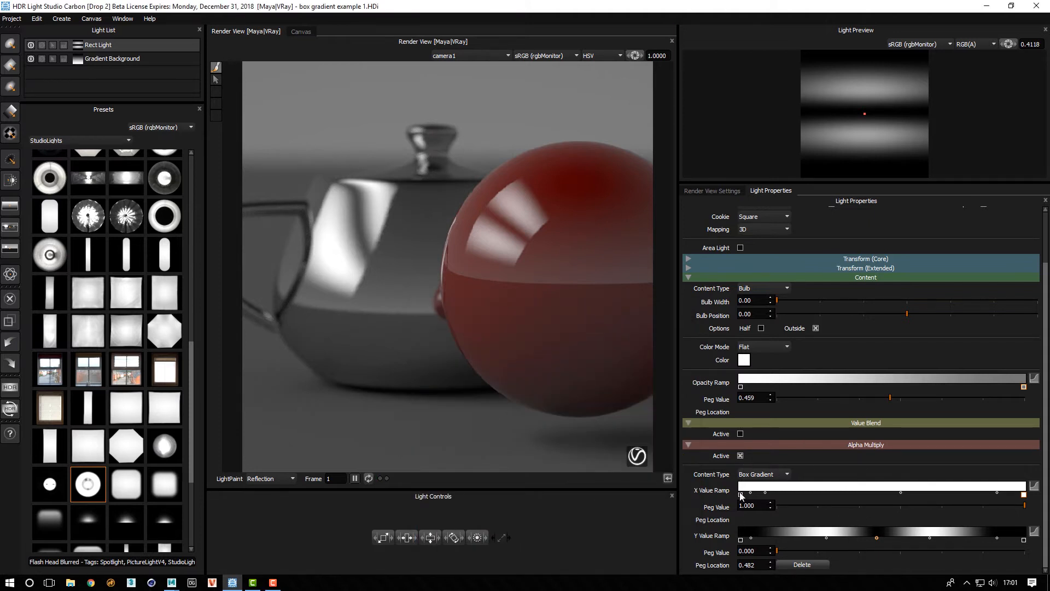
mouse_move(788, 509)
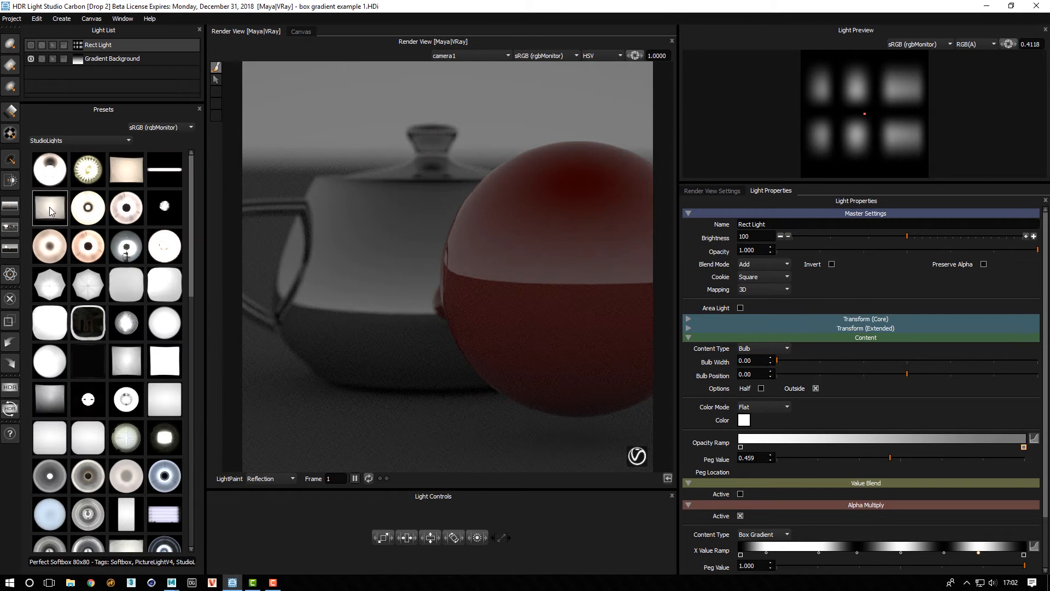
Step: Add a Small Rect Softbox light and enable its alpha multiply with Box Gradient content
left_click(49, 208)
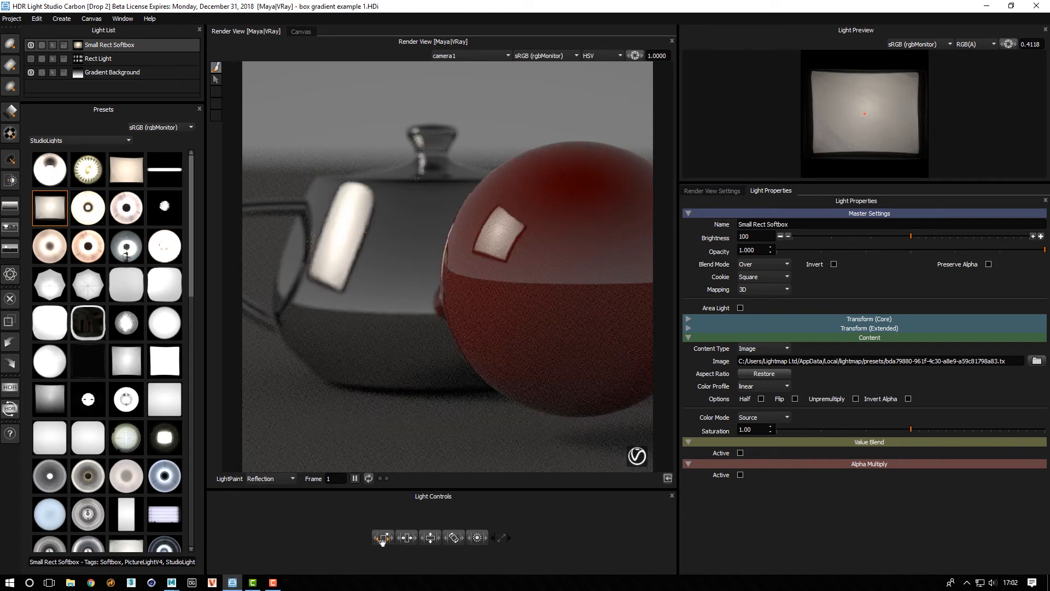
mouse_move(431, 537)
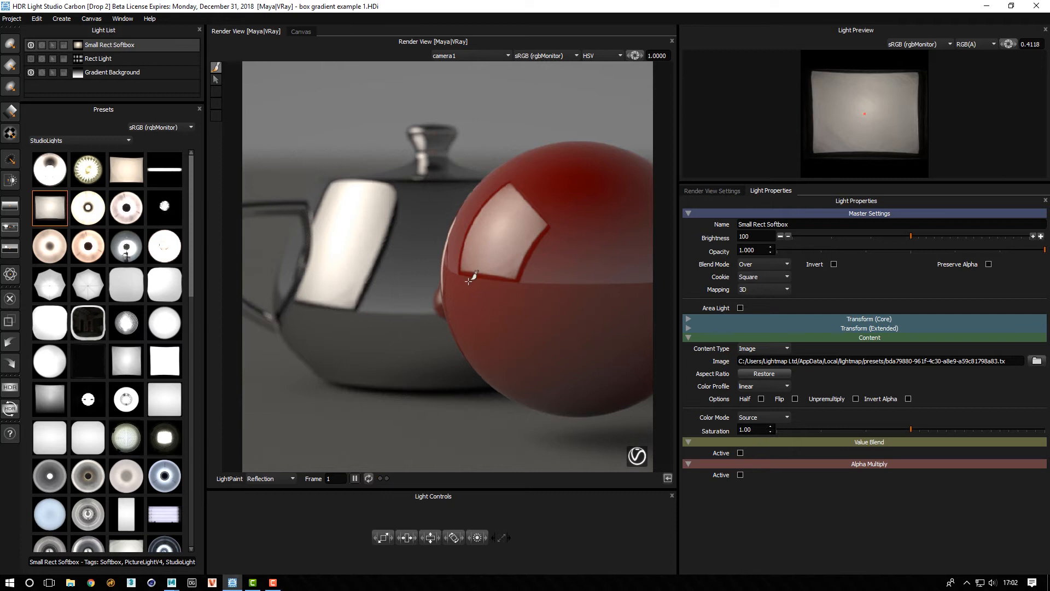
left_click(739, 475)
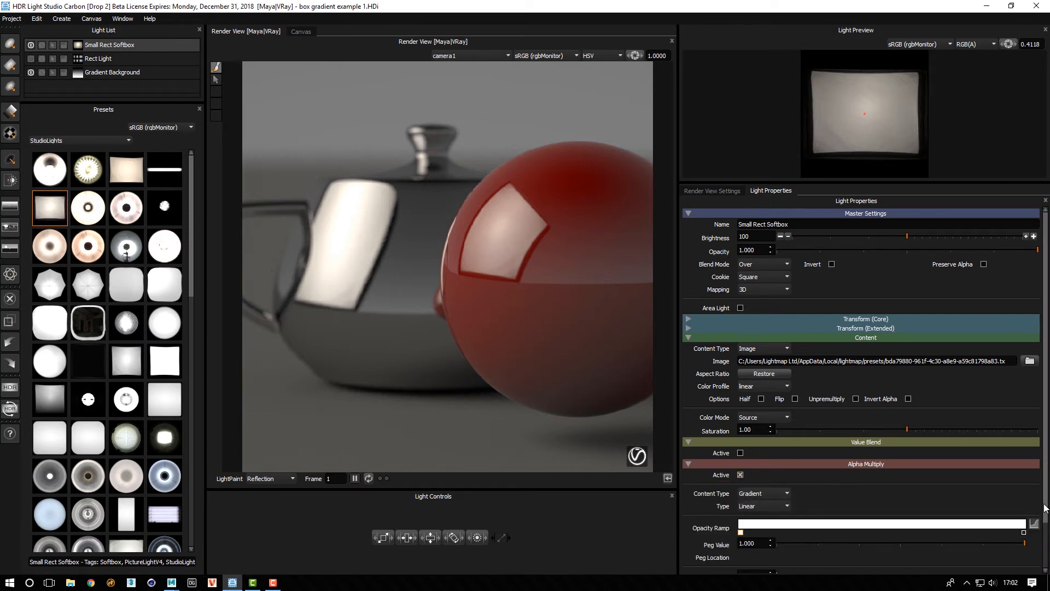
scroll("down", 3)
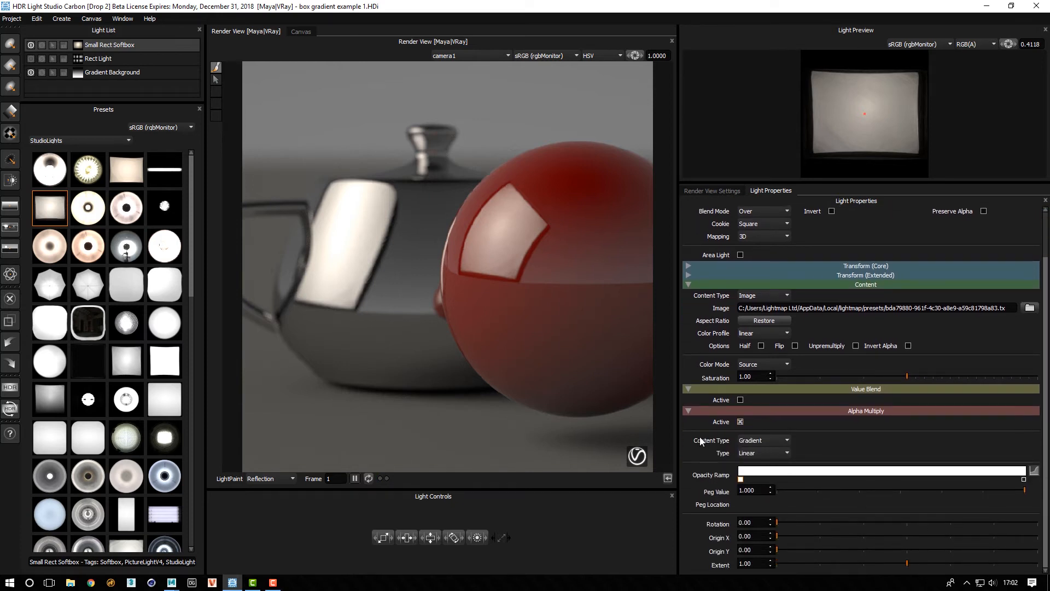
left_click(761, 440)
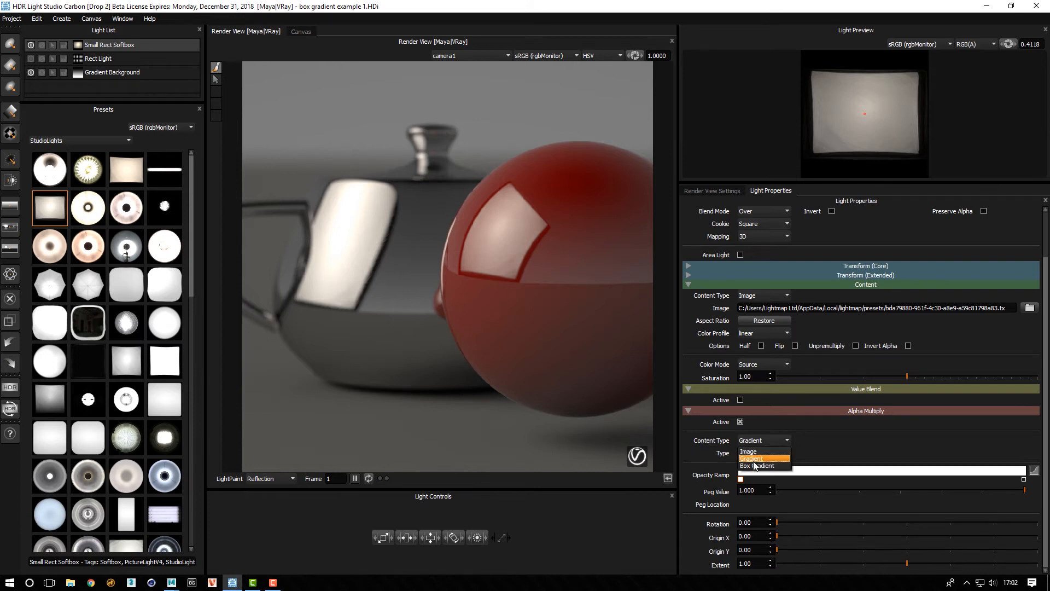
left_click(756, 466)
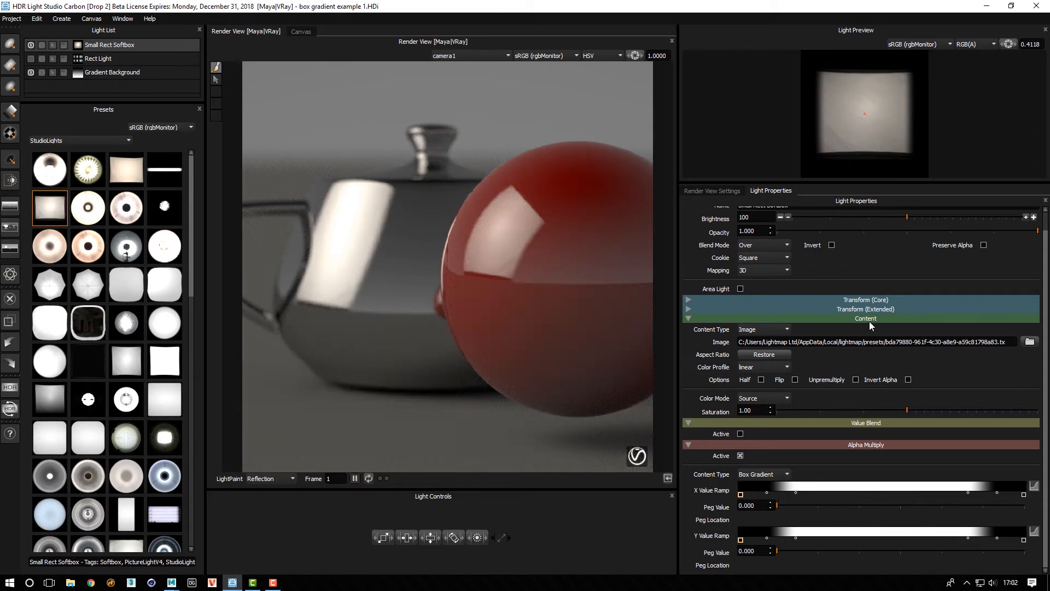
Step: Show the preview with transparency, soften the softbox's top and bottom edges, and re-enable alpha multiply to compare
left_click(976, 44)
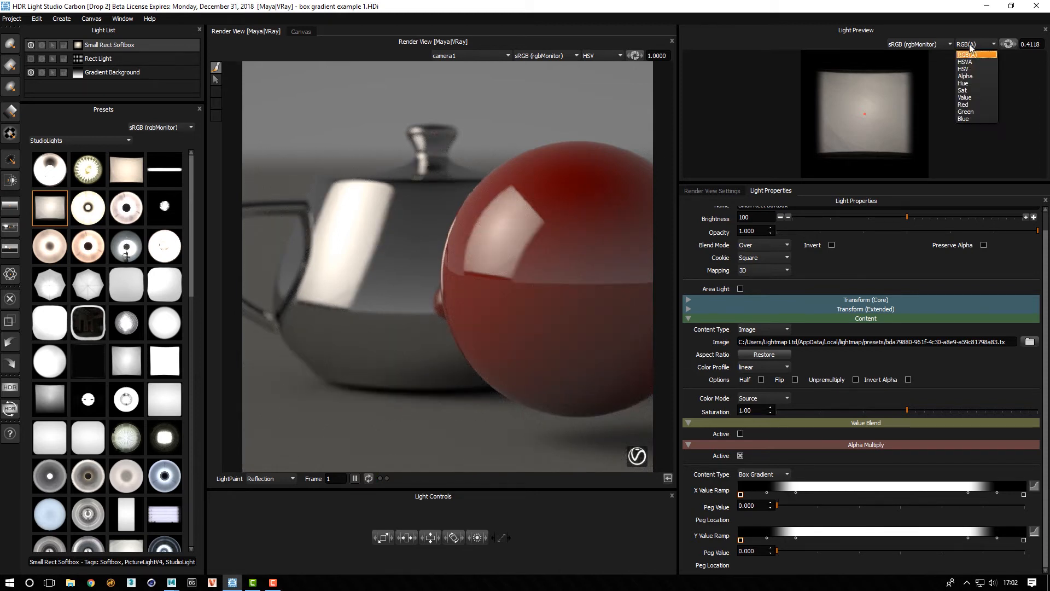
left_click(964, 62)
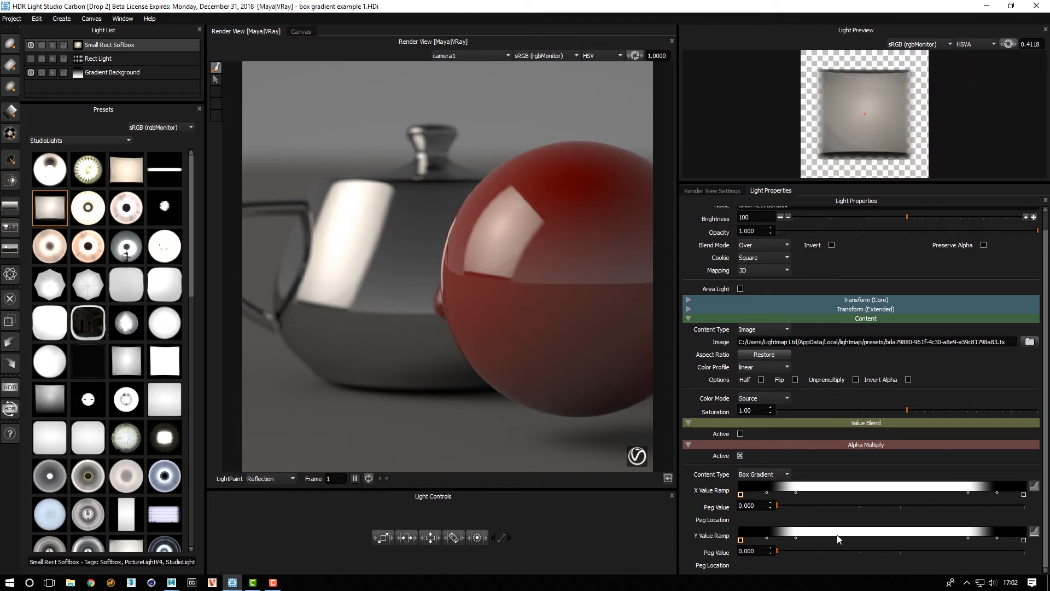
mouse_move(796, 541)
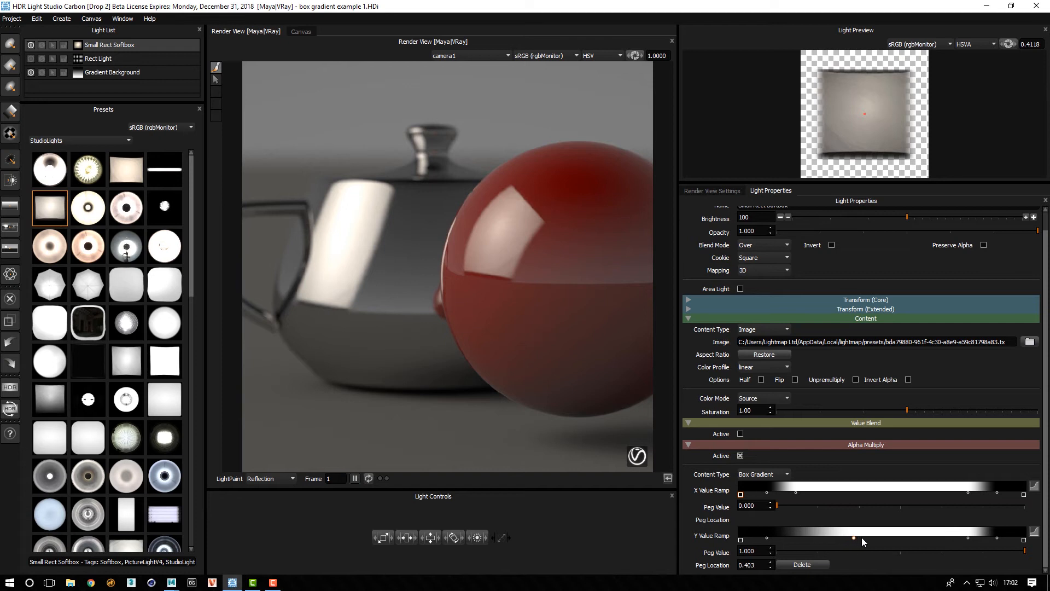
left_click_drag(852, 538, 828, 538)
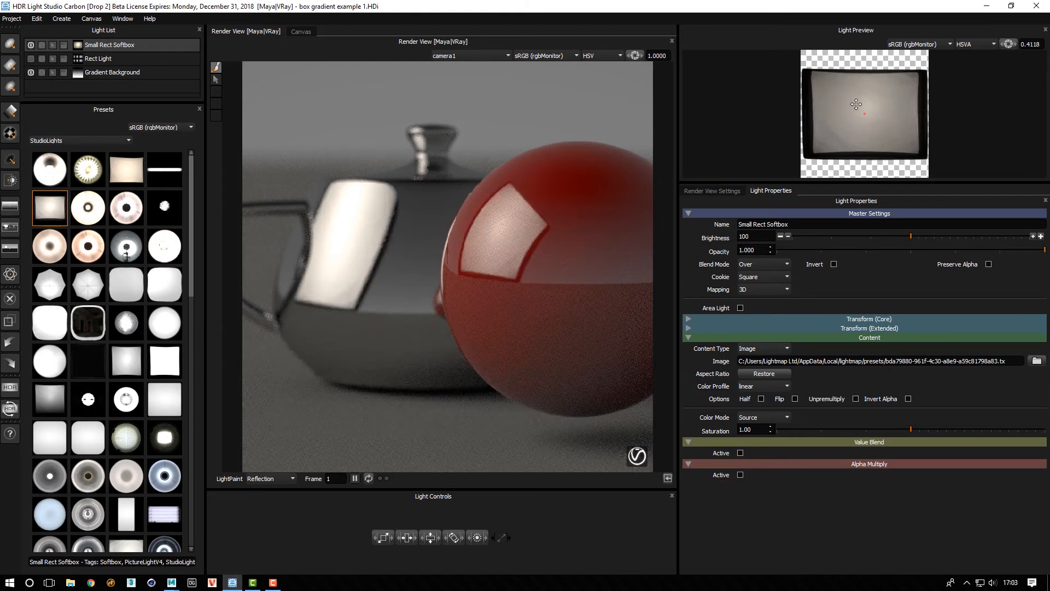
left_click(739, 473)
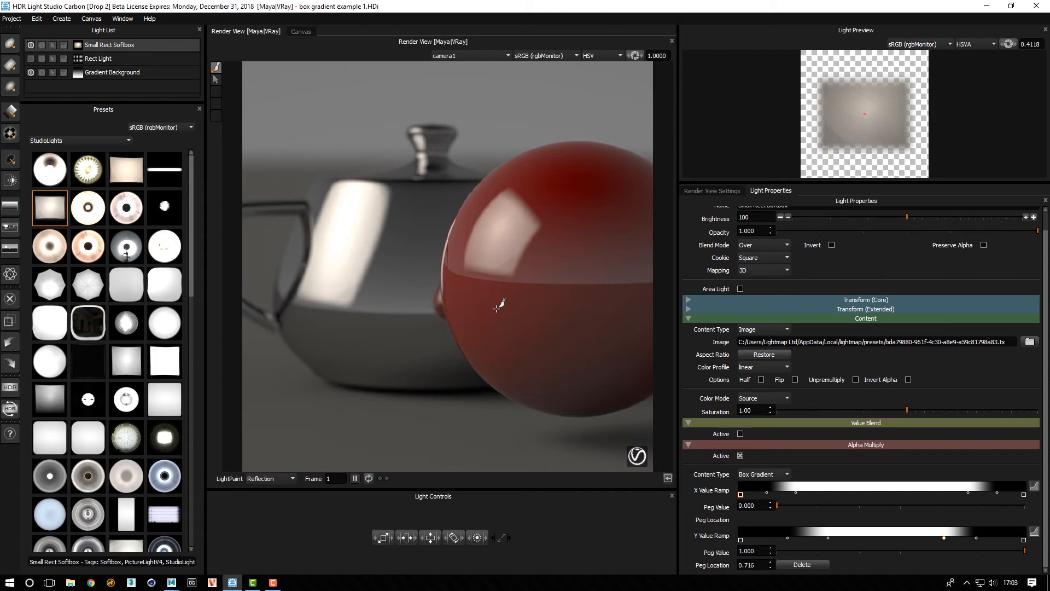
mouse_move(534, 234)
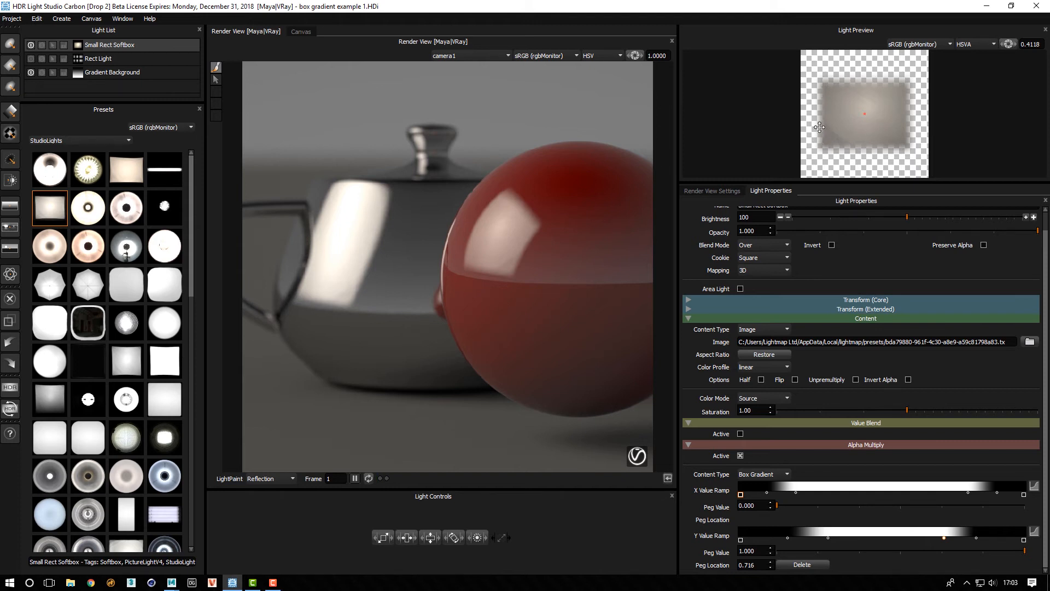
mouse_move(509, 362)
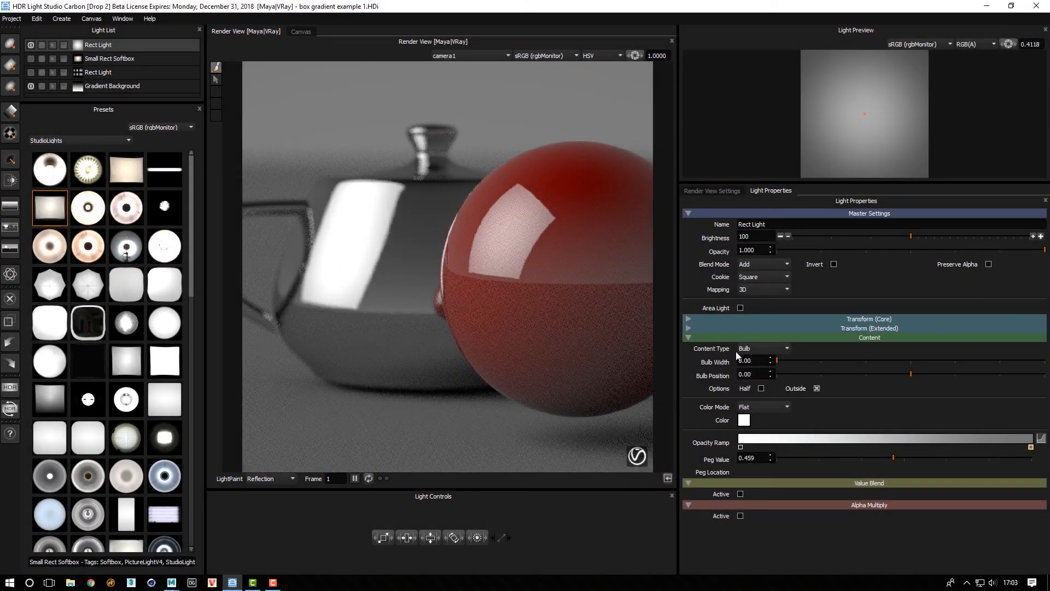
Step: Set the Rect Light's content to Box Gradient and add a horizontal peg shifted to about 0.22
left_click(763, 349)
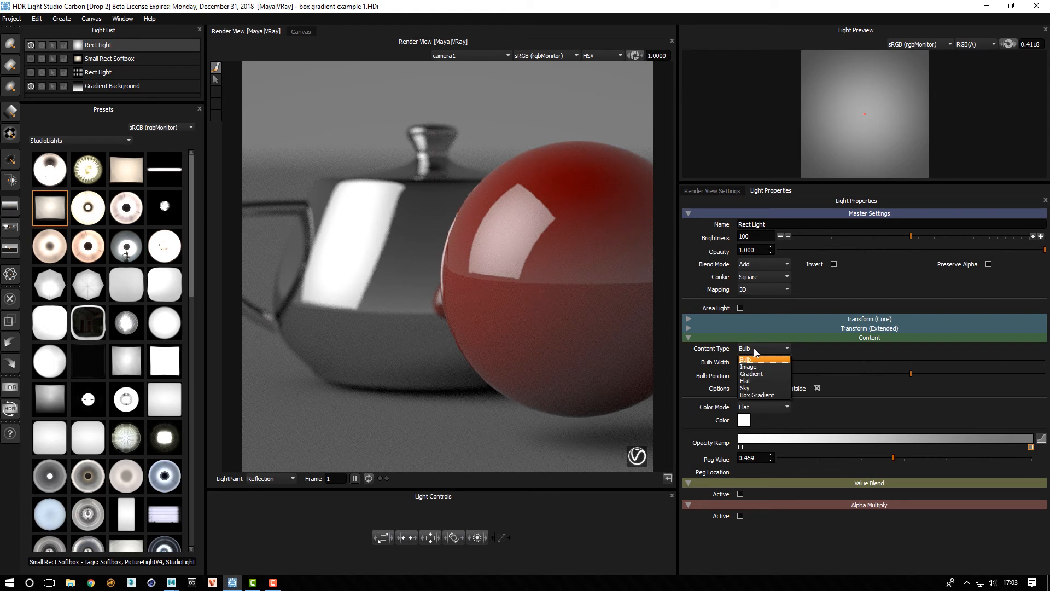
mouse_move(757, 394)
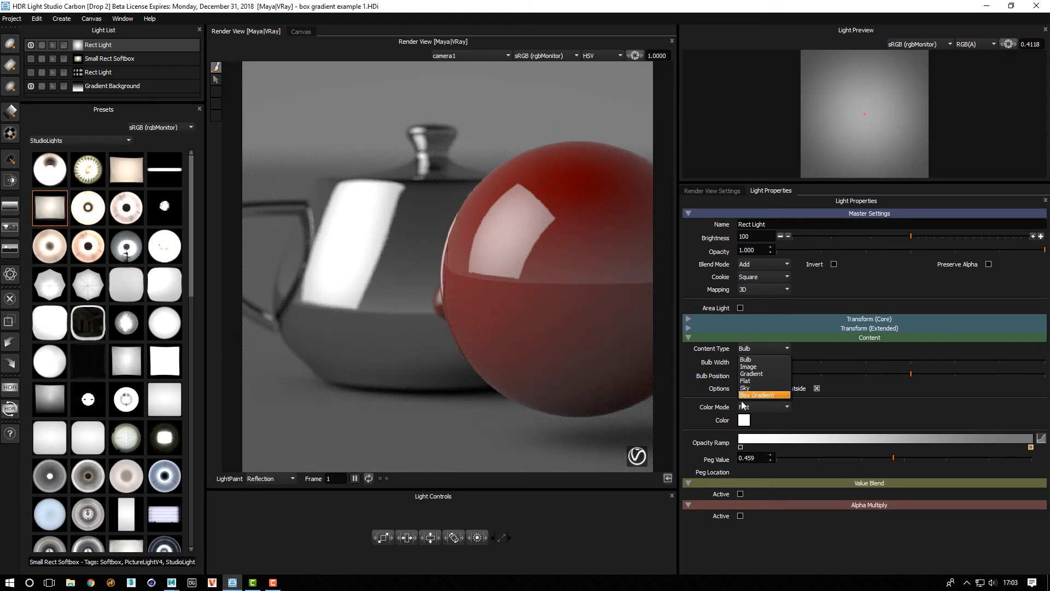
mouse_move(761, 380)
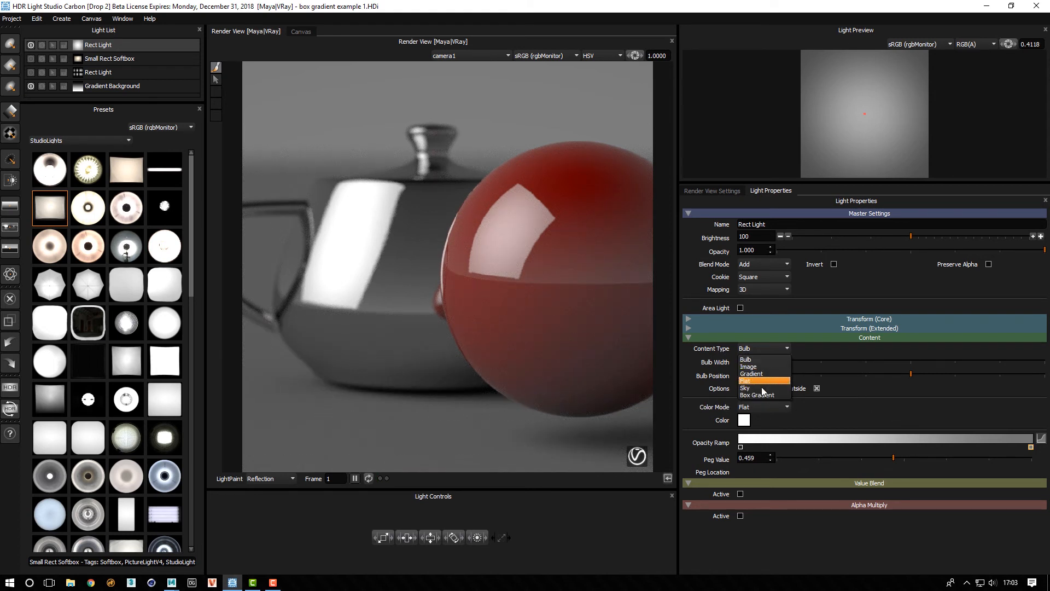
mouse_move(733, 400)
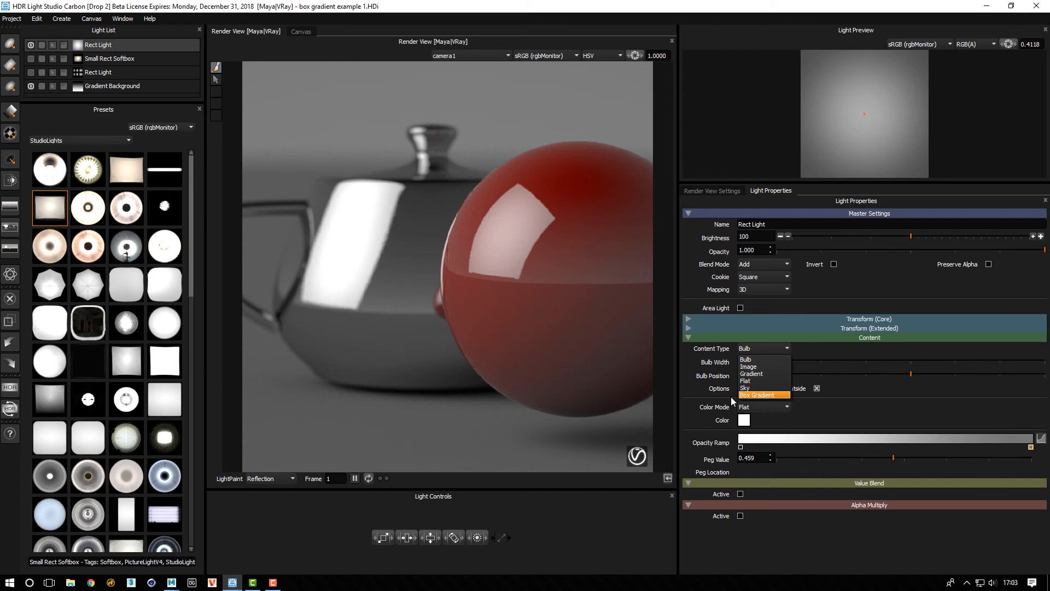
left_click(763, 395)
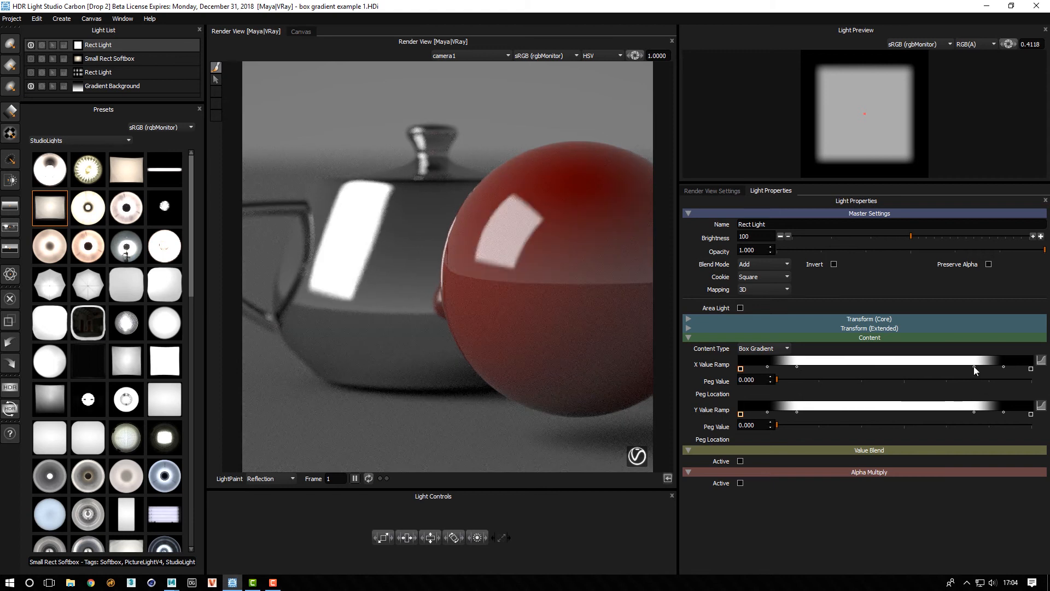
left_click(871, 368)
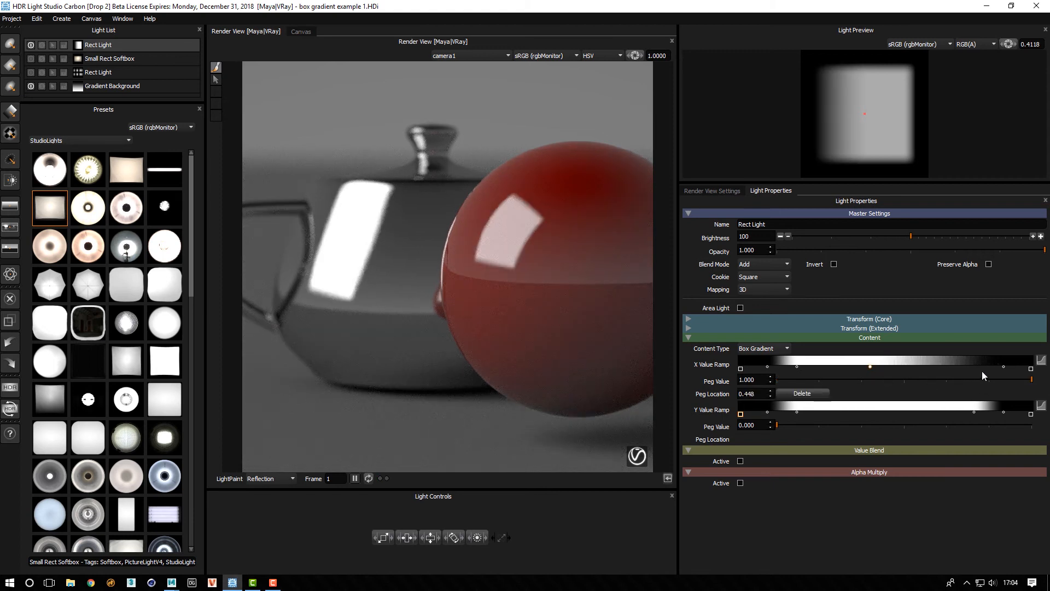
left_click_drag(869, 367, 1021, 366)
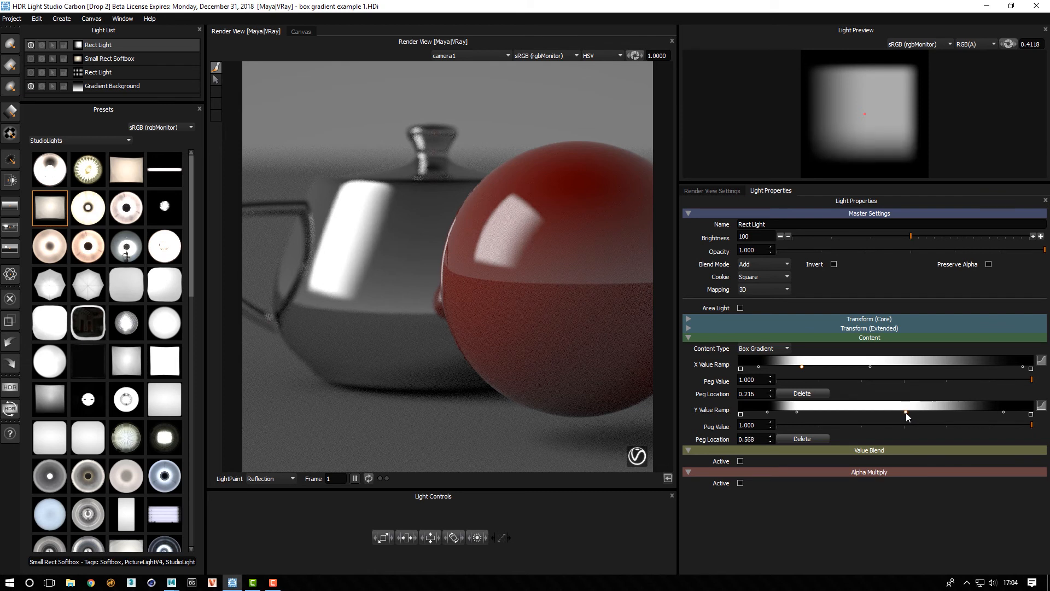
Step: Move the vertical gradient peg earlier, settling it near 0.35
left_click_drag(905, 413, 900, 413)
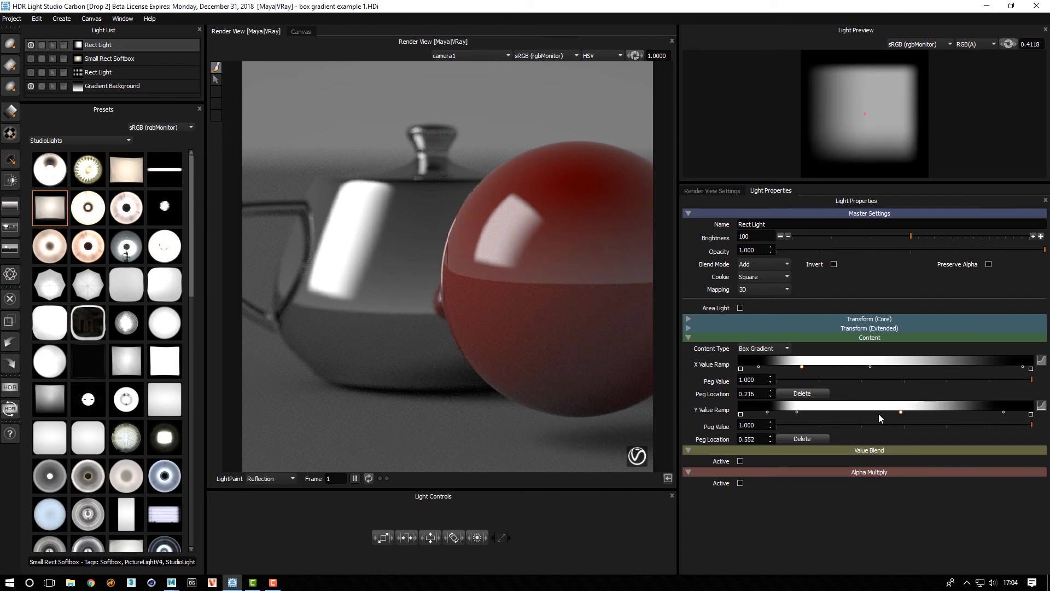
left_click_drag(900, 412, 851, 414)
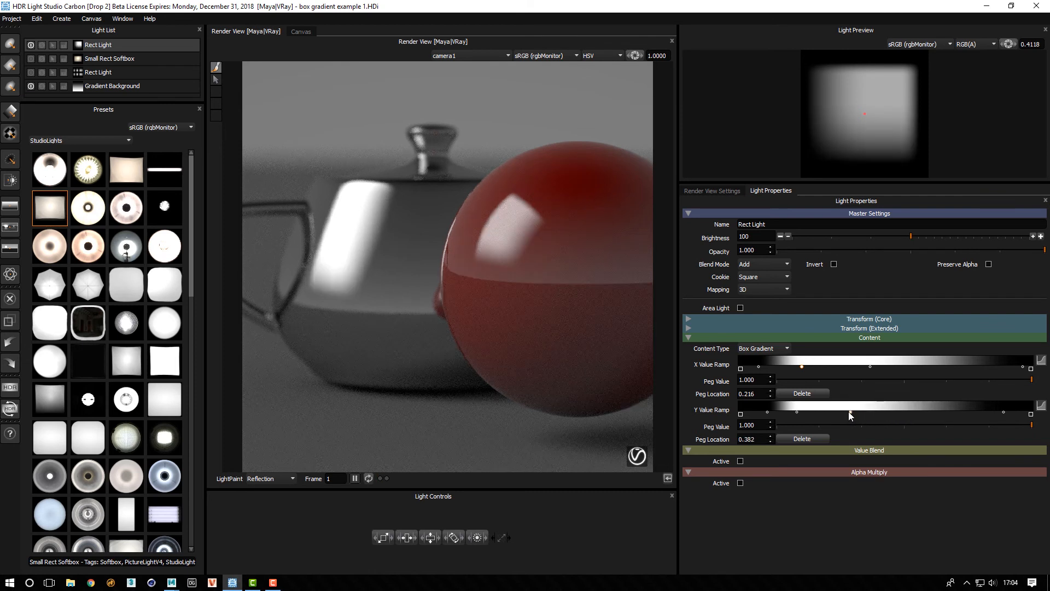
left_click_drag(851, 411, 821, 411)
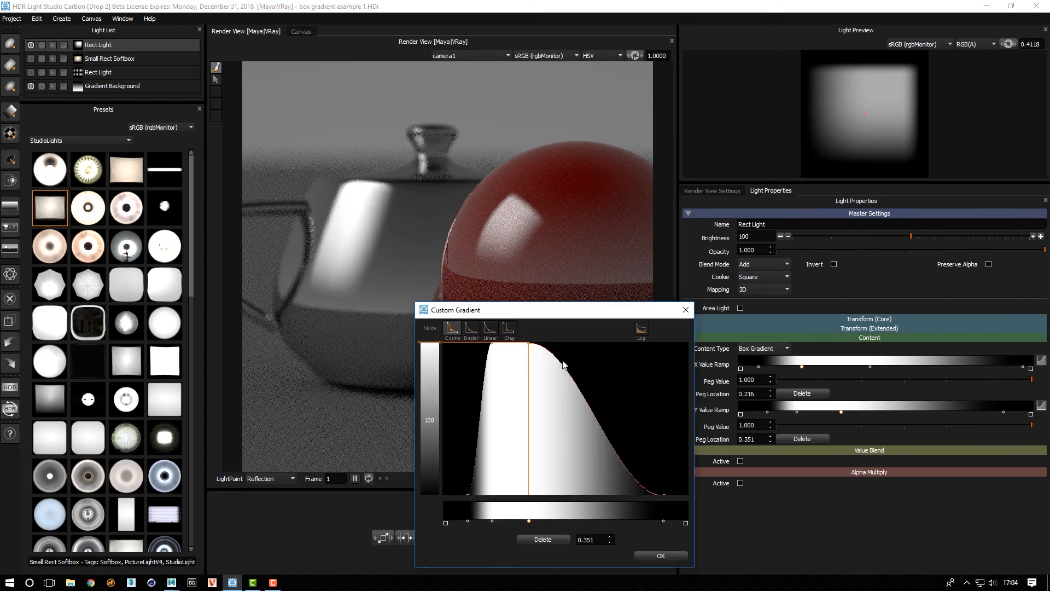
Step: Switch the vertical custom gradient to Bezier mode and shape a curve that peaks early then tapers gradually
left_click(470, 328)
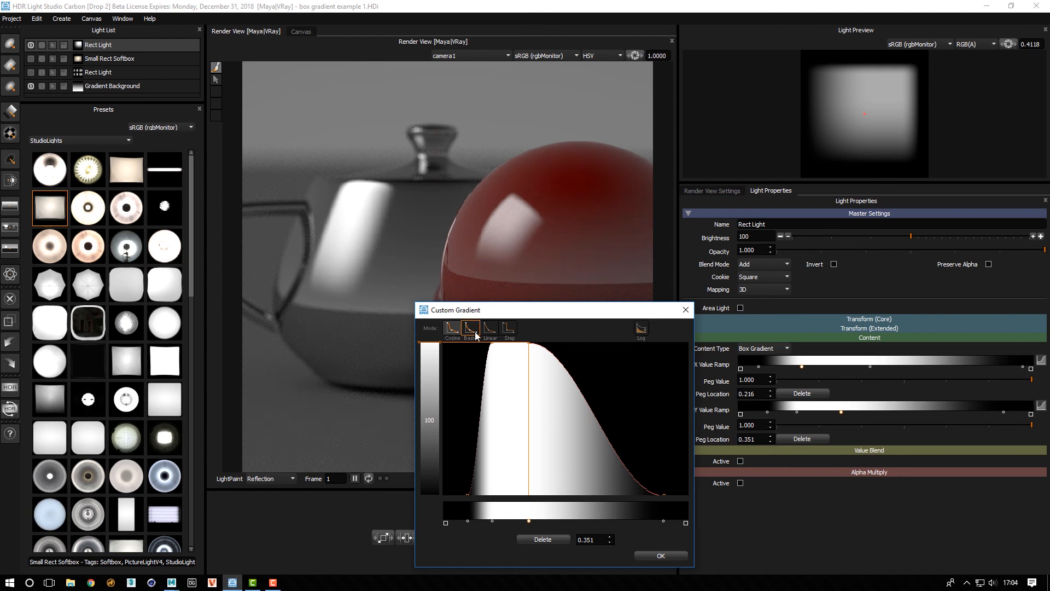
left_click(489, 328)
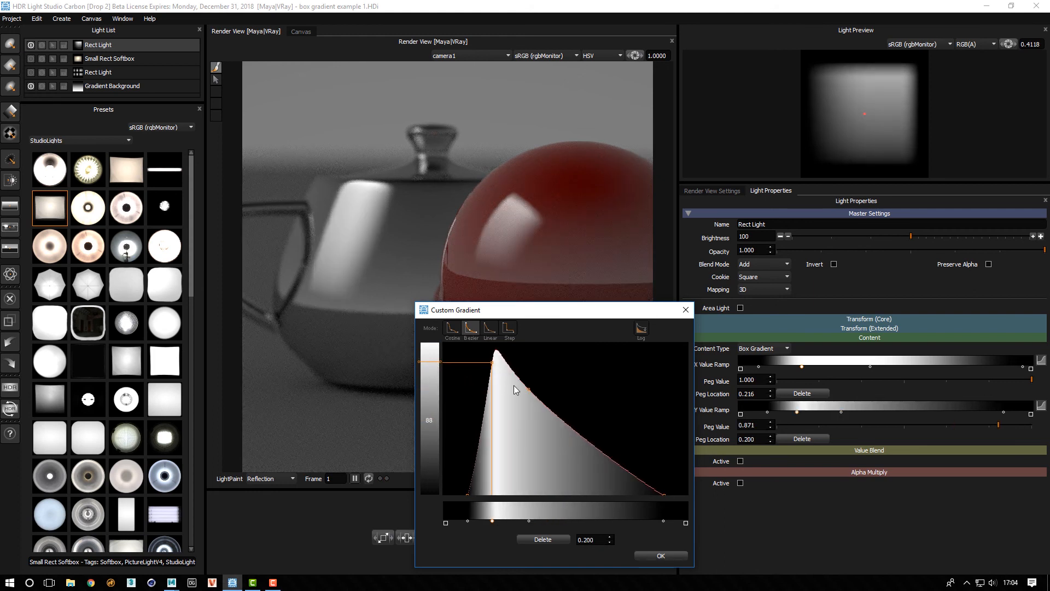
left_click_drag(491, 363, 554, 384)
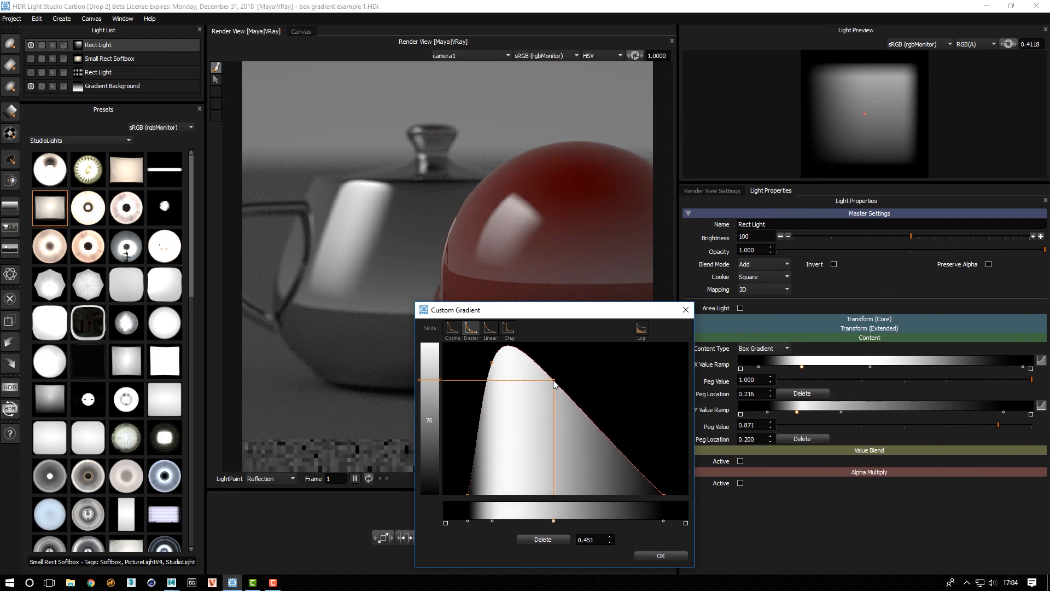
left_click_drag(554, 385, 595, 454)
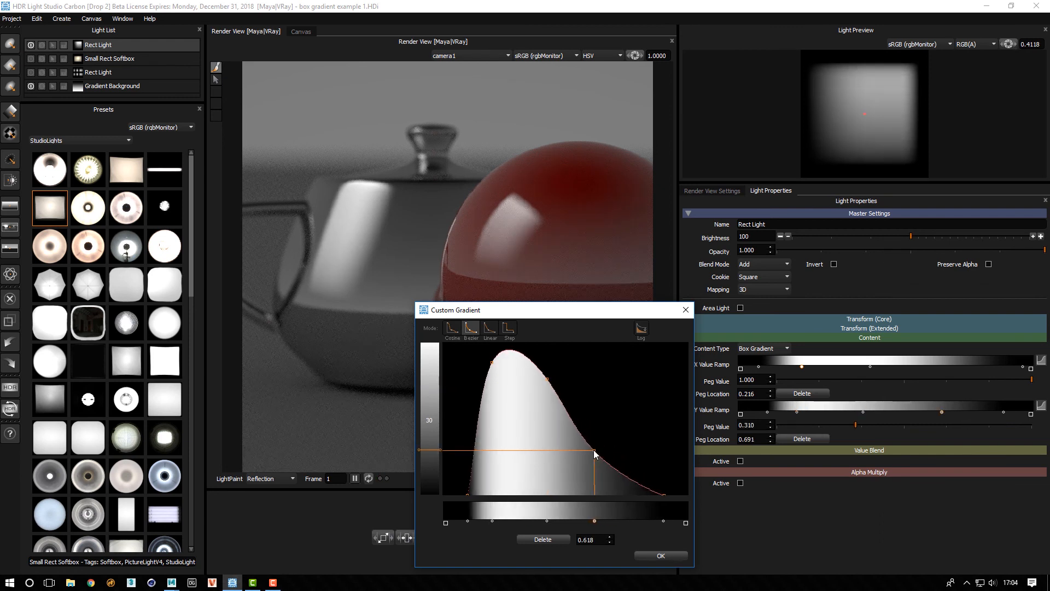
left_click_drag(593, 454, 581, 457)
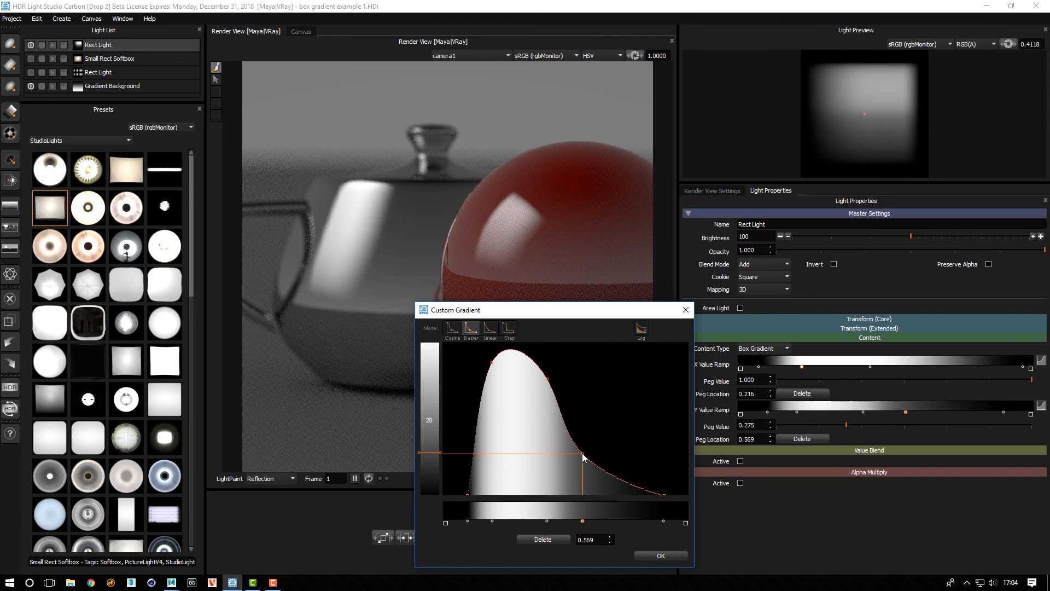
left_click_drag(582, 457, 542, 384)
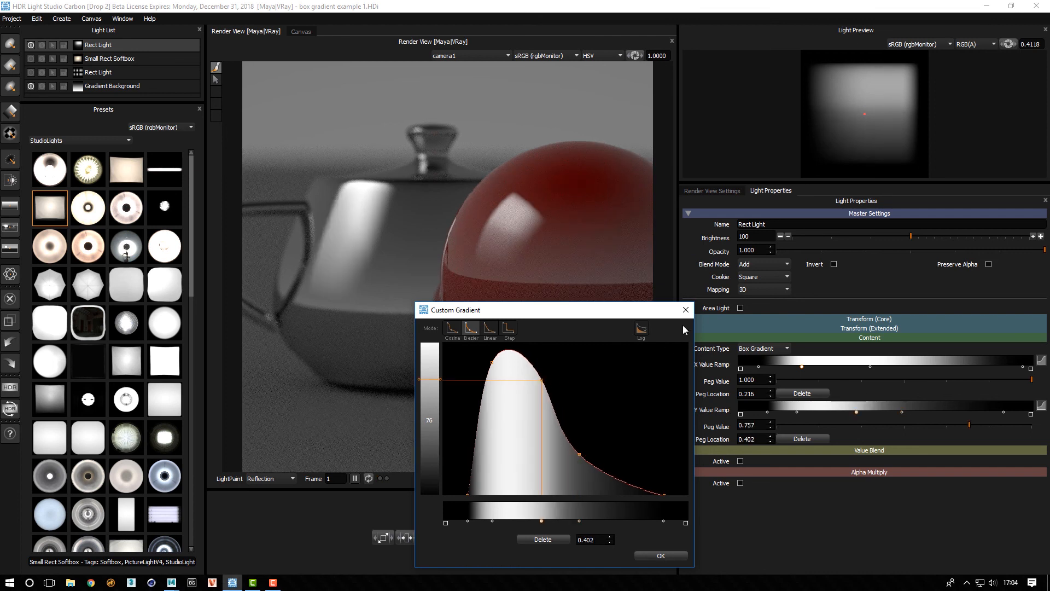
left_click(685, 308)
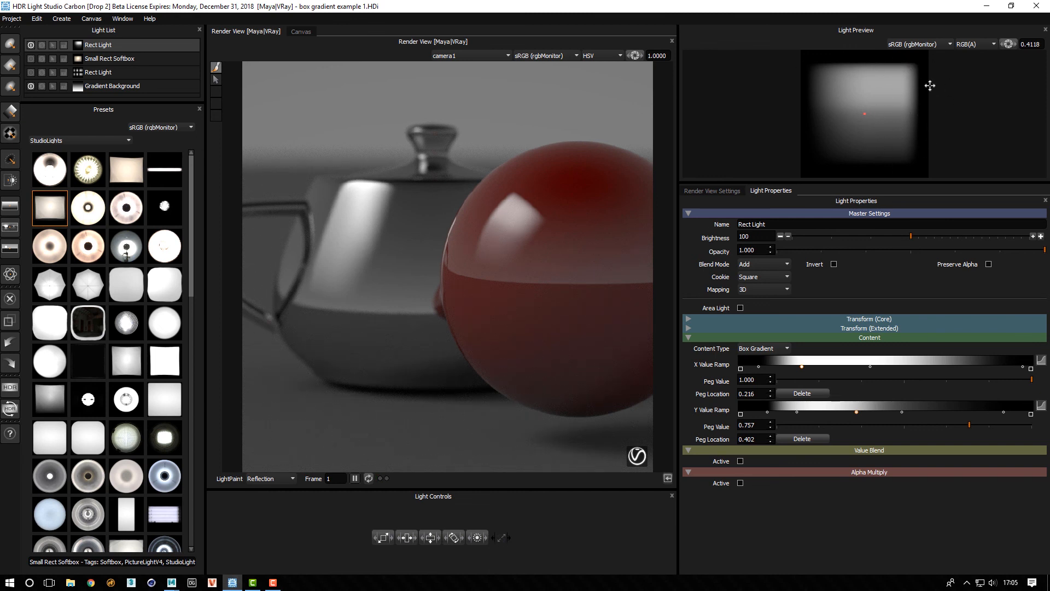
mouse_move(791, 166)
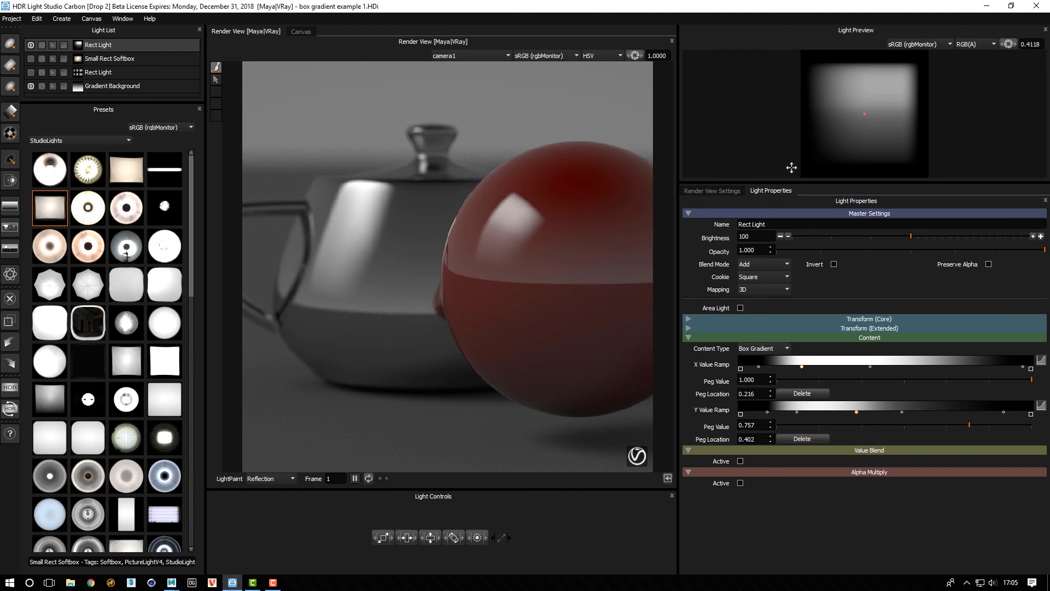
mouse_move(518, 218)
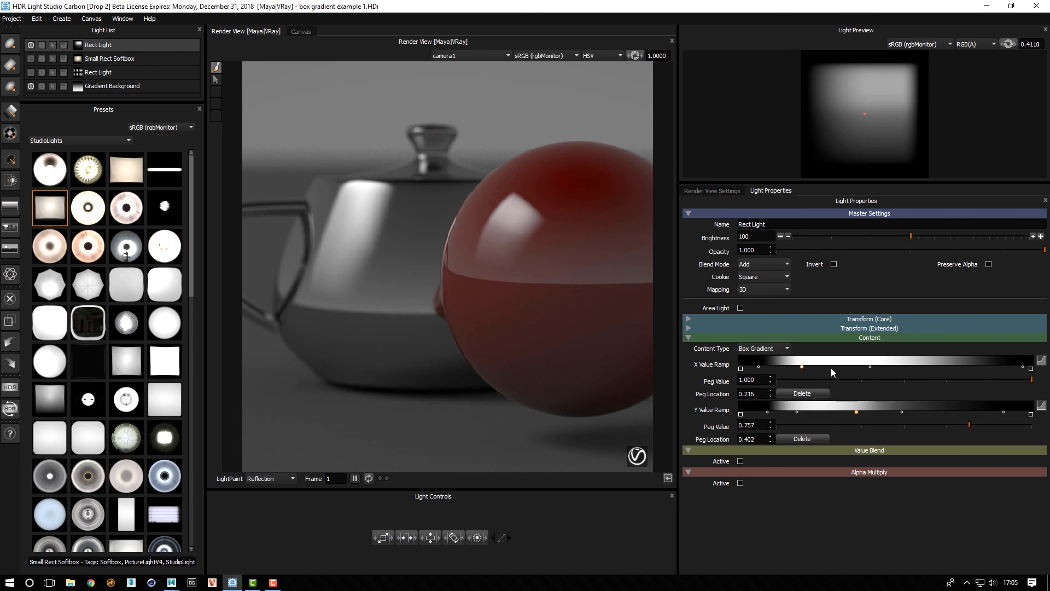
mouse_move(910, 125)
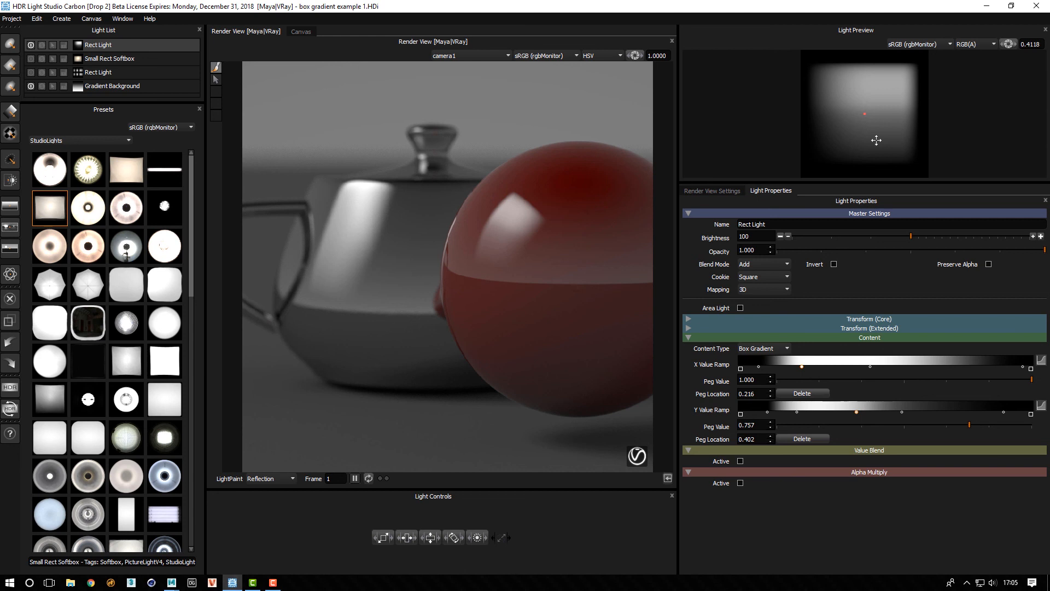
mouse_move(838, 355)
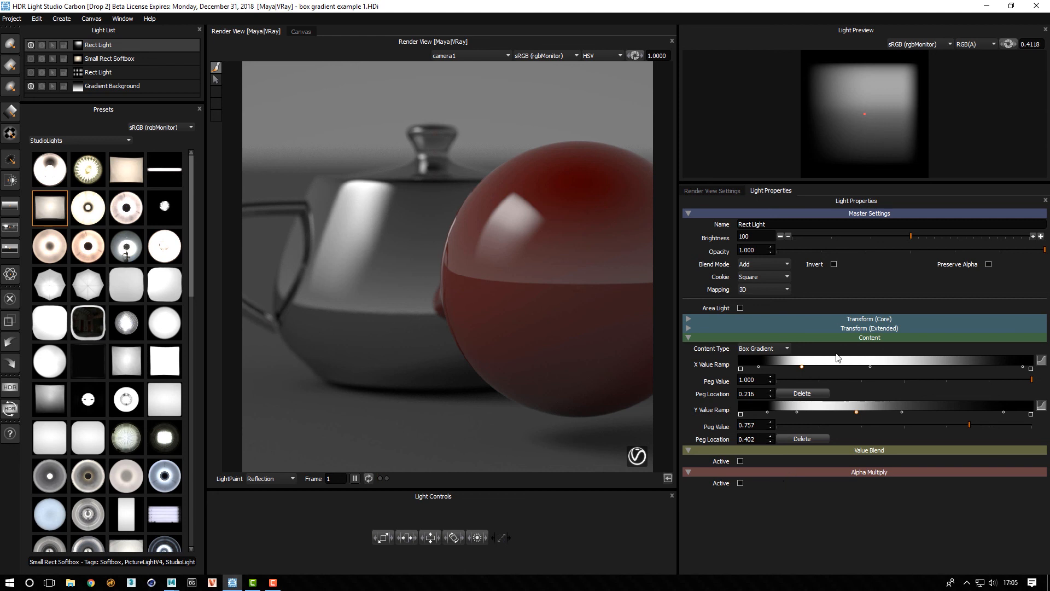